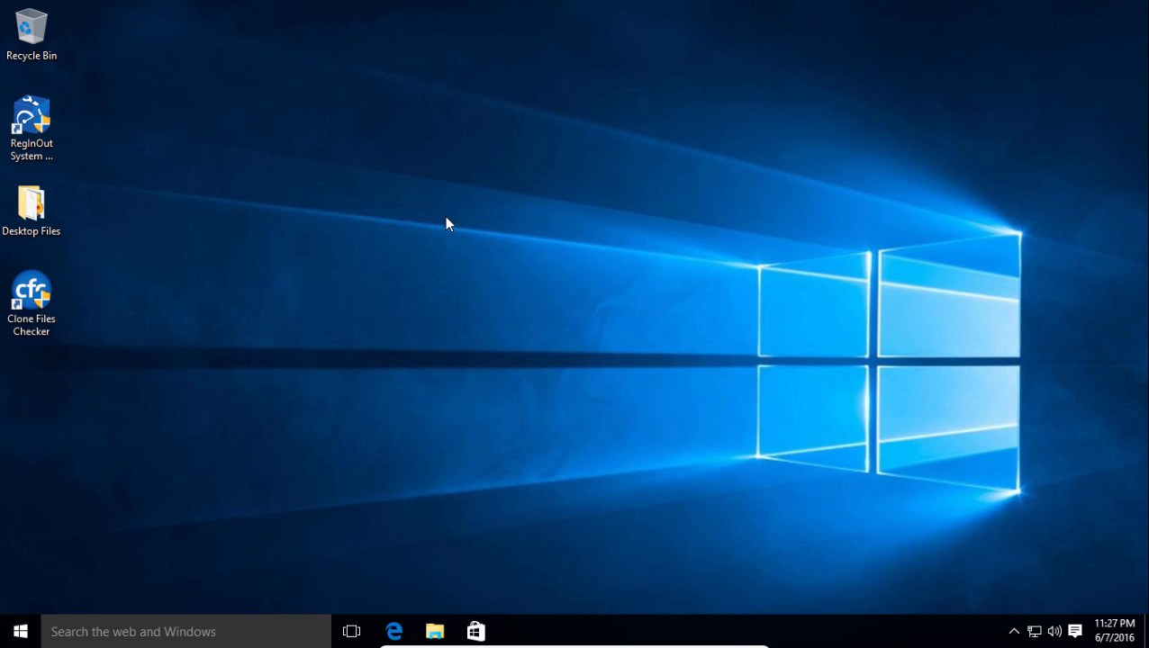
{"action": "mouse_move", "coordinate": [543, 288]}
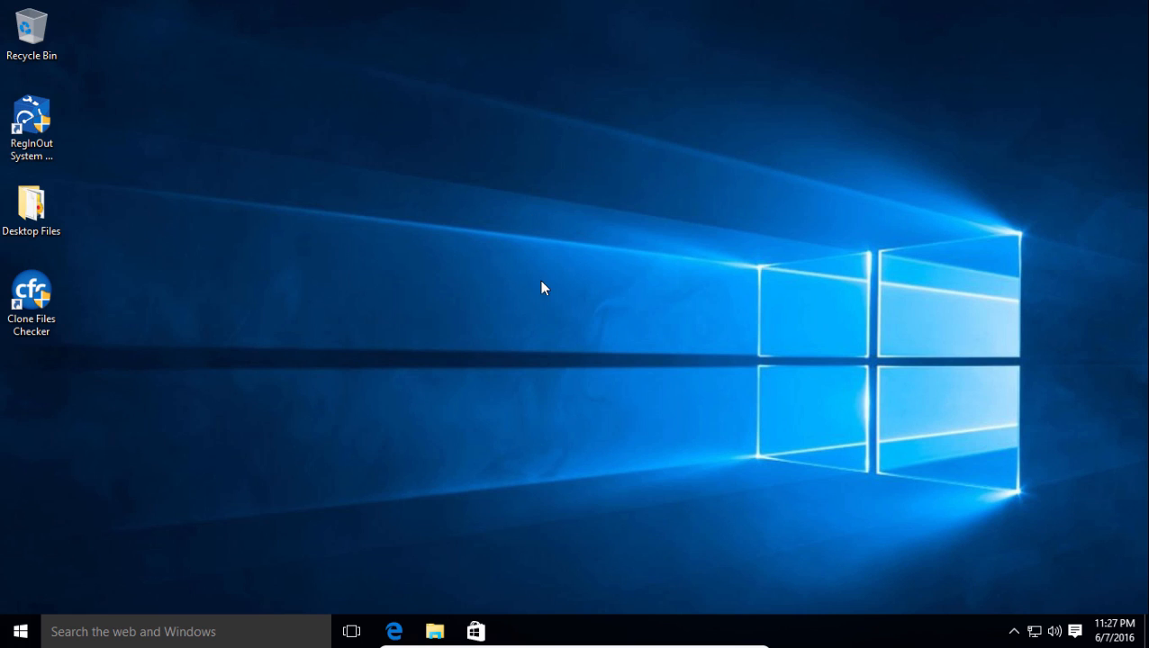
{"action": "mouse_move", "coordinate": [531, 302]}
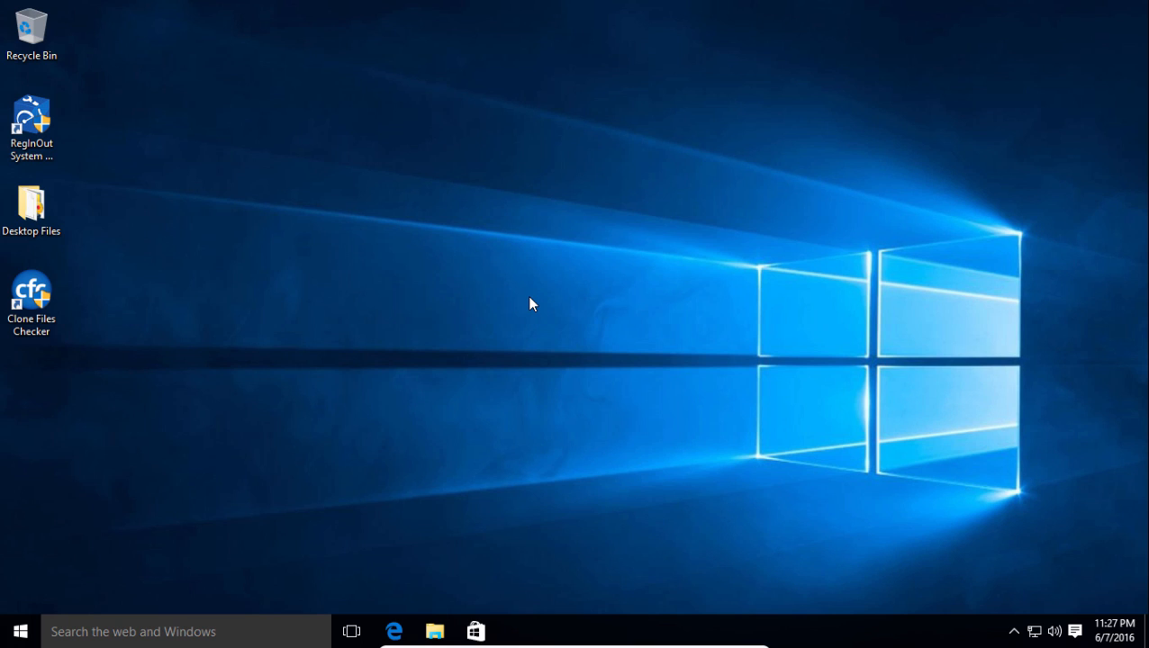
{"action": "mouse_move", "coordinate": [416, 501]}
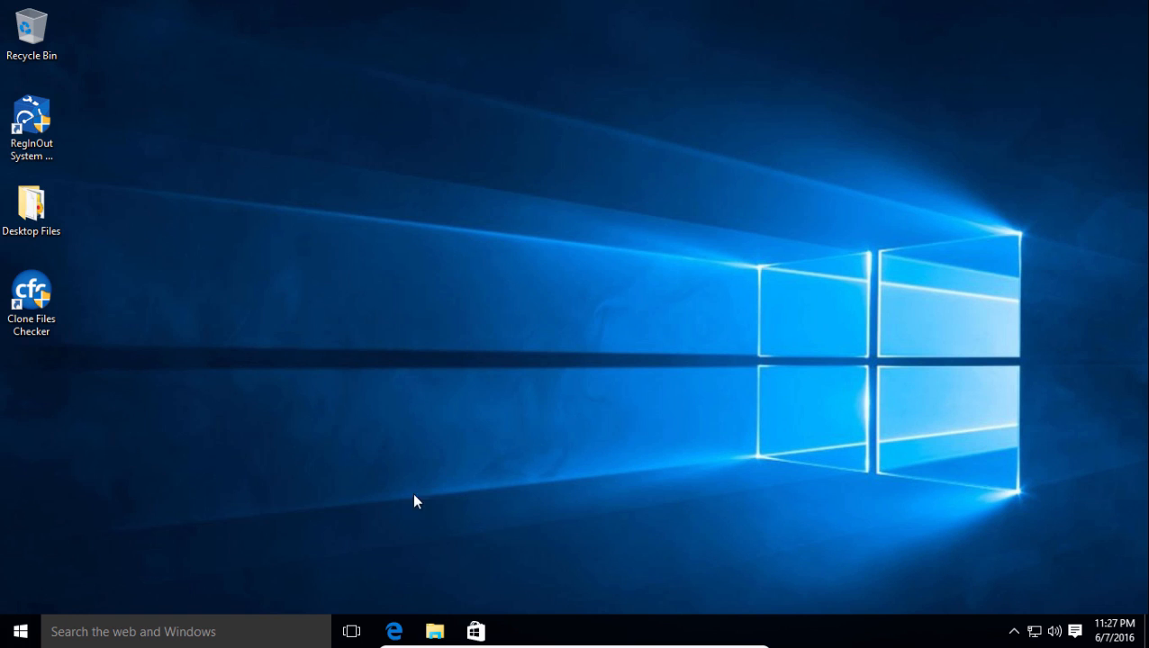
Search for reginout in Edge and start the RegInOut download for Windows.
{"action": "left_click", "coordinate": [394, 630]}
{"action": "type", "text": "r"}
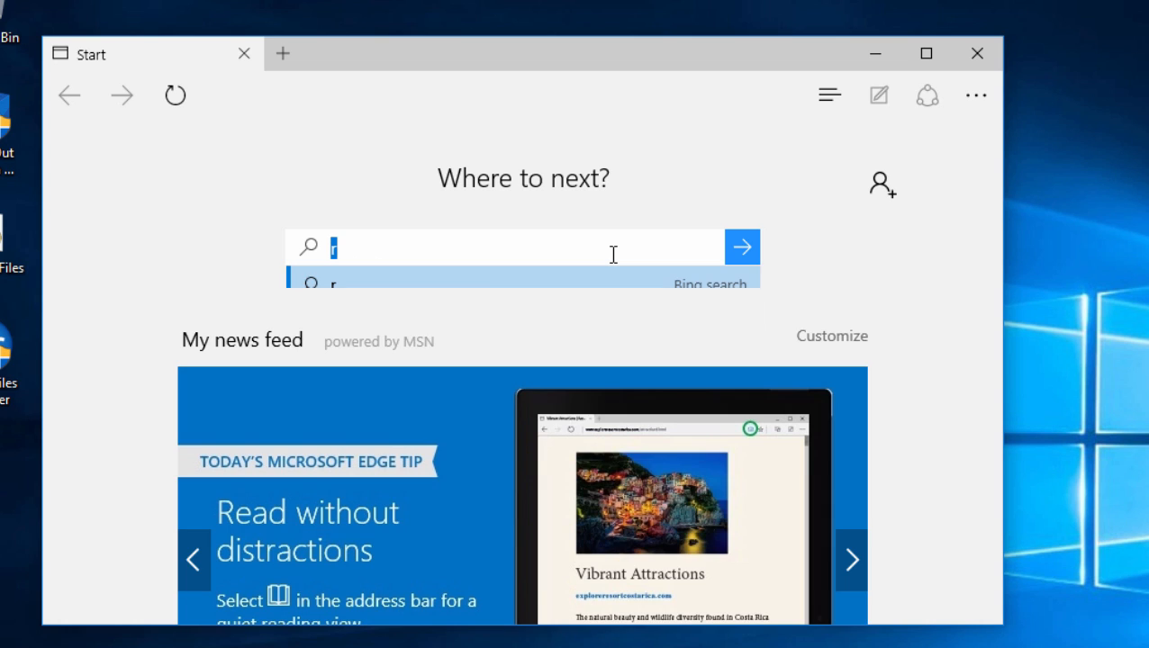
{"action": "type", "text": "eginout.com/download/ibx"}
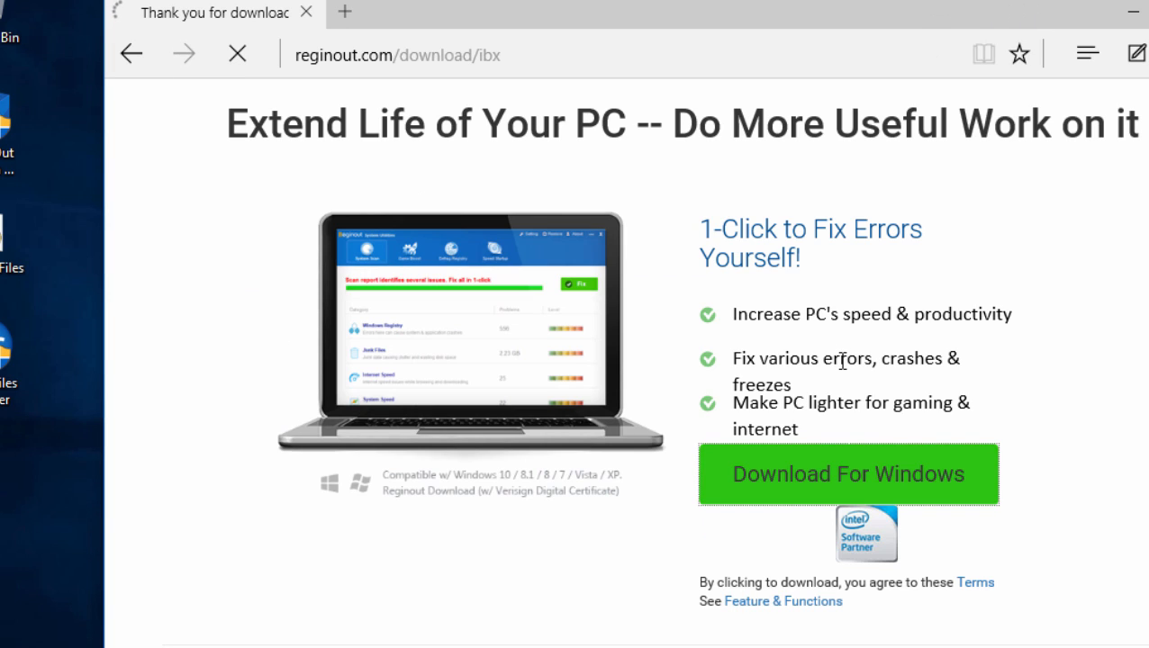
{"action": "left_click", "coordinate": [848, 475]}
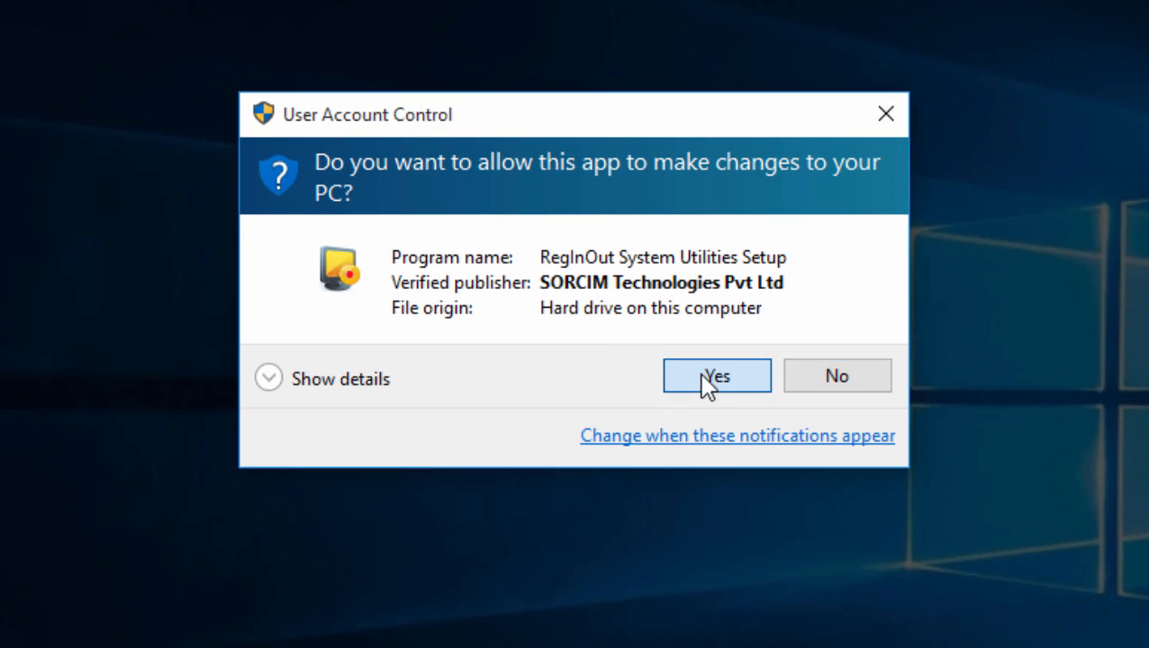
Allow the installer, accept the license and run setup through to install RegInOut.
{"action": "left_click", "coordinate": [715, 376]}
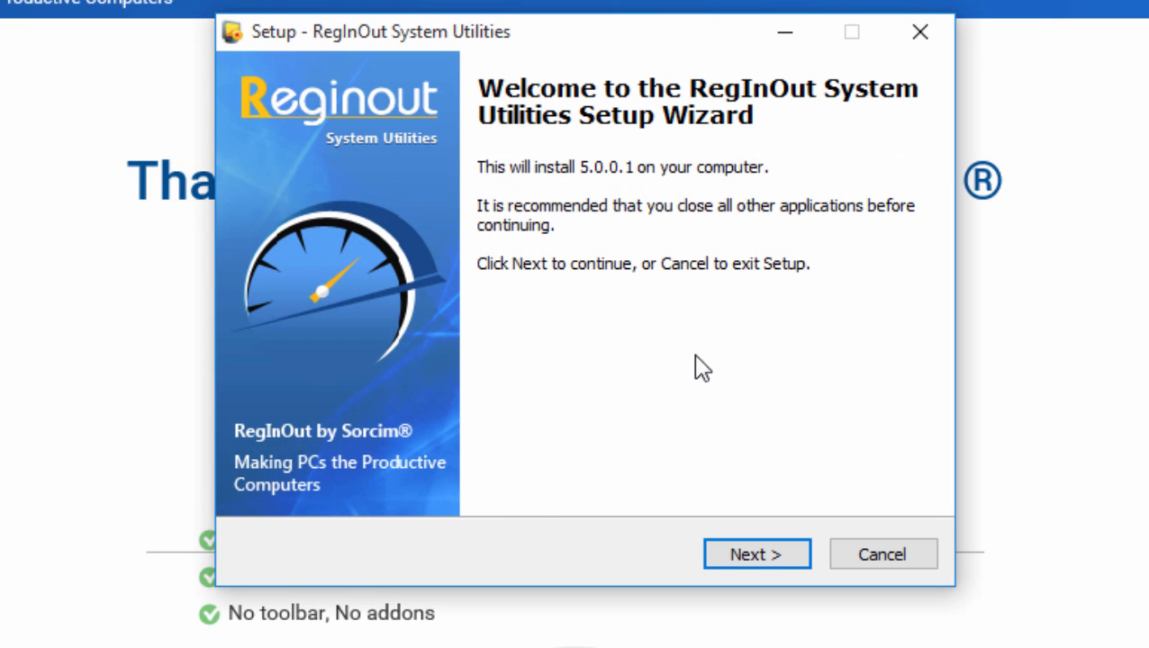
{"action": "mouse_move", "coordinate": [477, 396]}
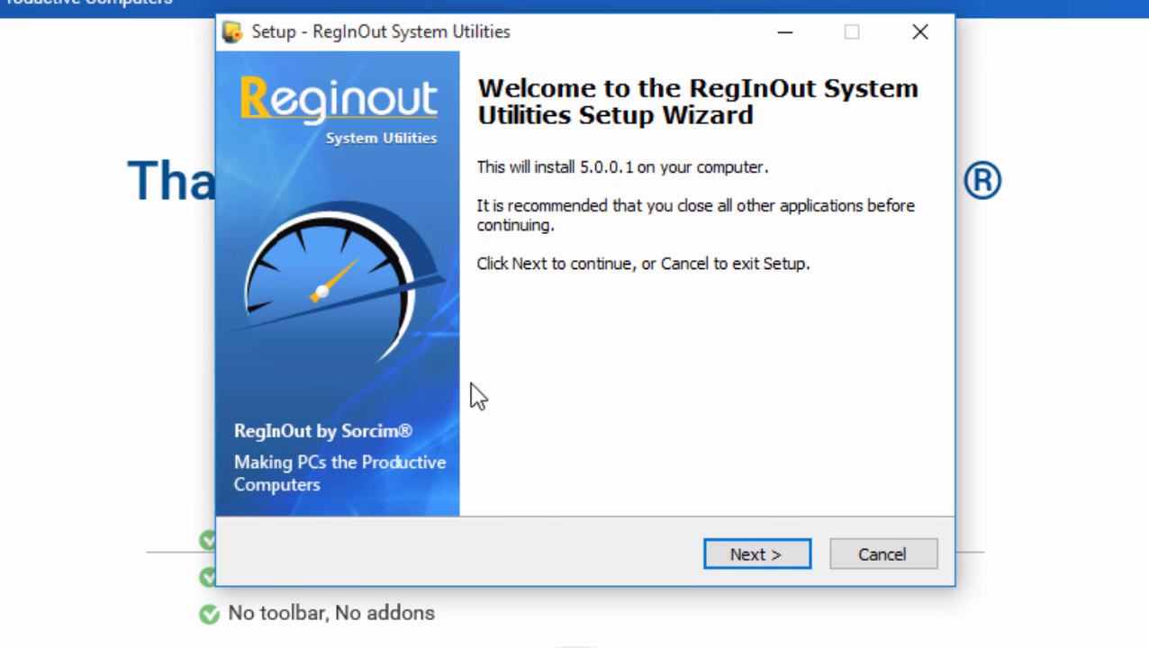
{"action": "mouse_move", "coordinate": [756, 576]}
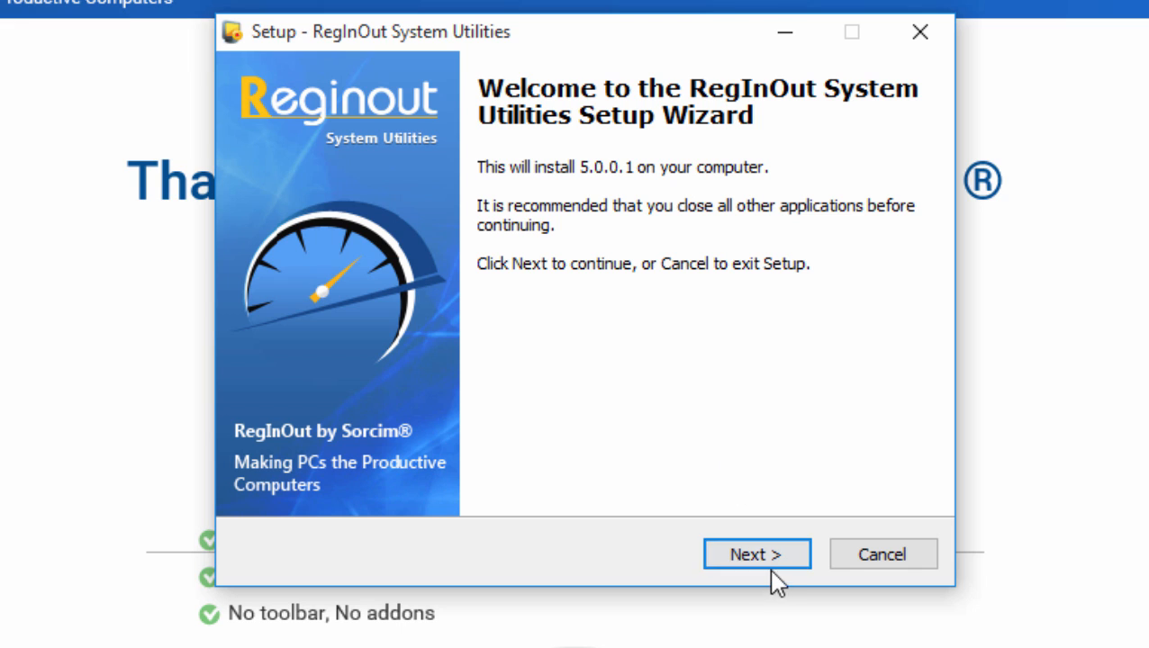
{"action": "left_click", "coordinate": [756, 554]}
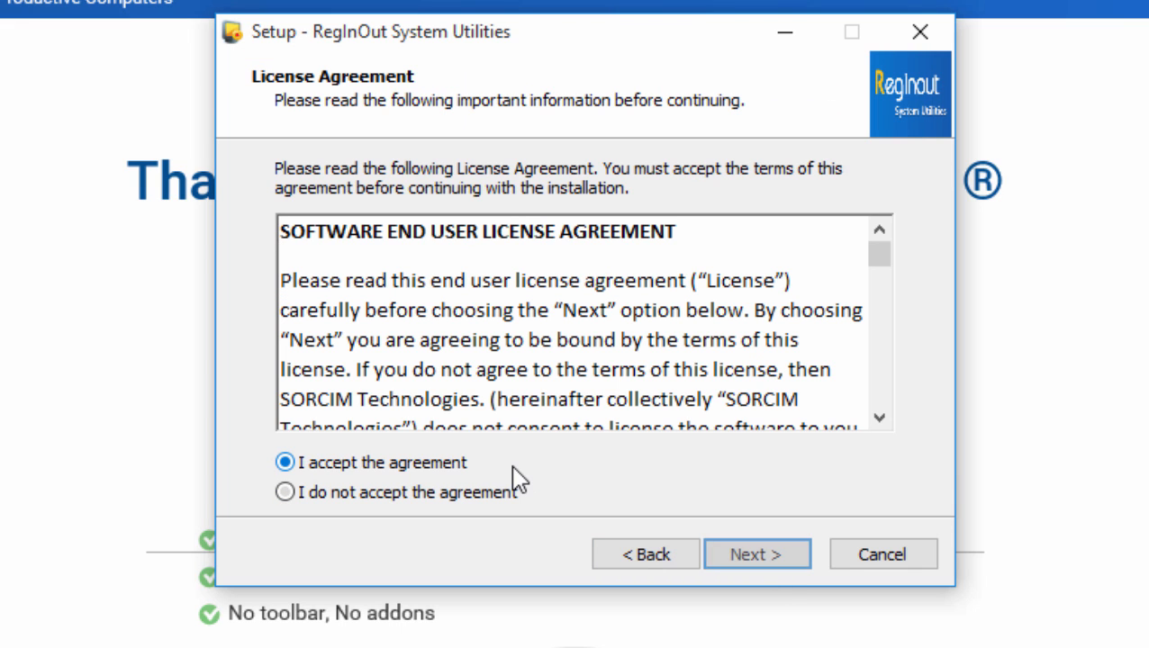
{"action": "left_click", "coordinate": [756, 555]}
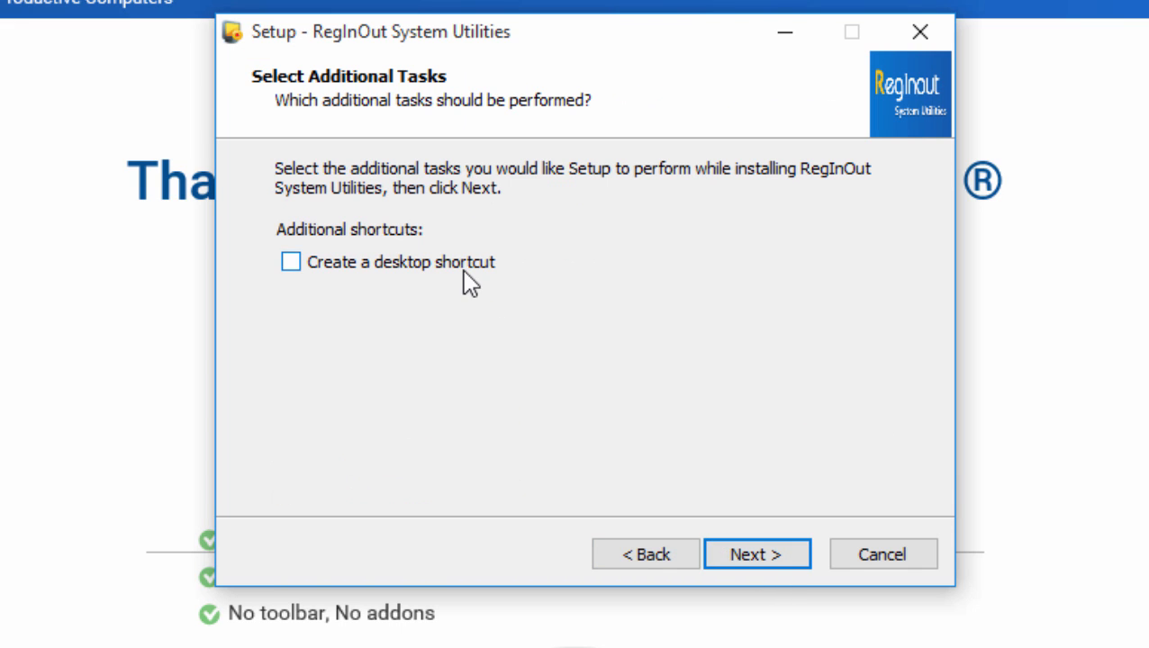
{"action": "left_click", "coordinate": [756, 554]}
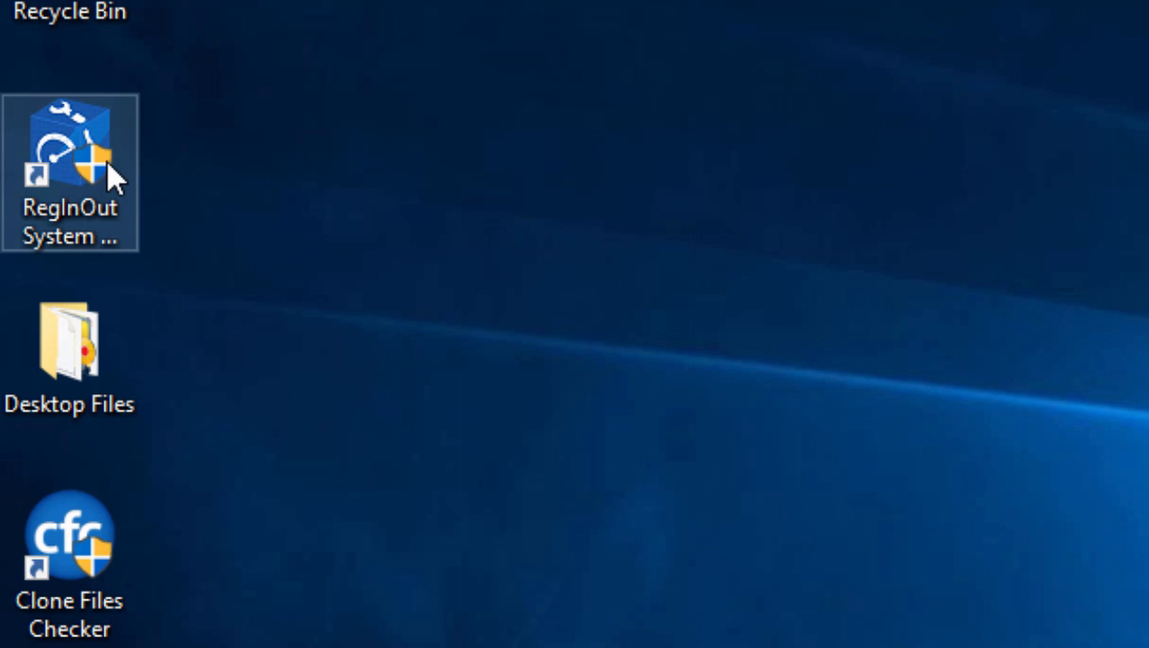
Launch RegInOut from its desktop shortcut and grant it permission to make changes.
{"action": "double_click", "coordinate": [70, 148]}
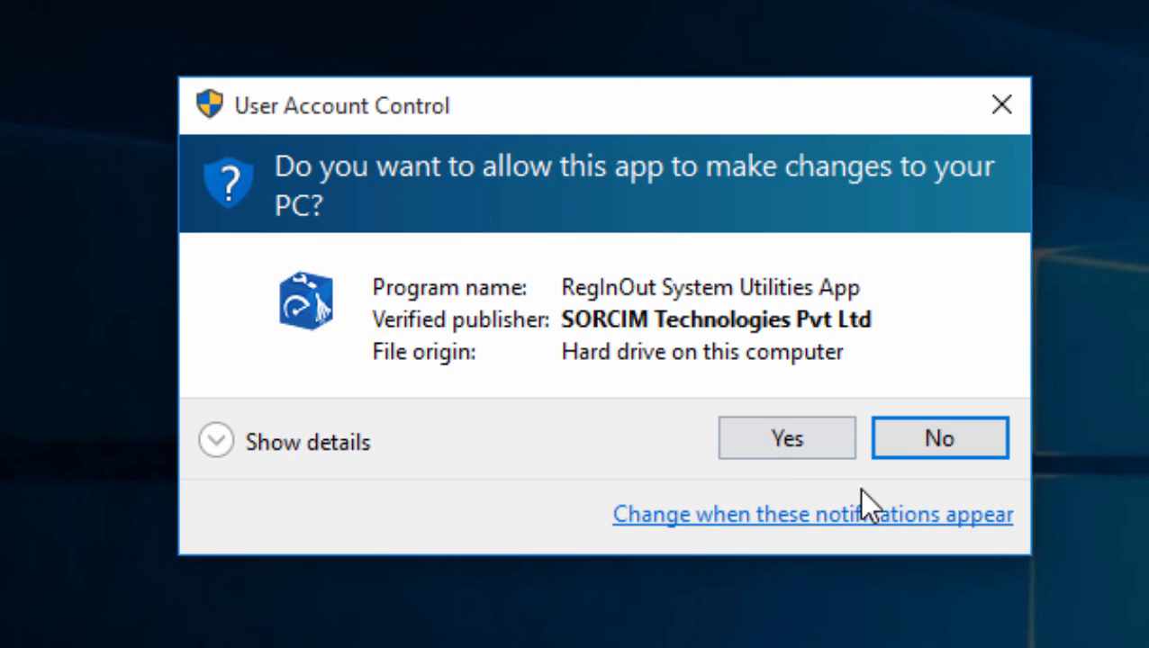
{"action": "left_click", "coordinate": [785, 438]}
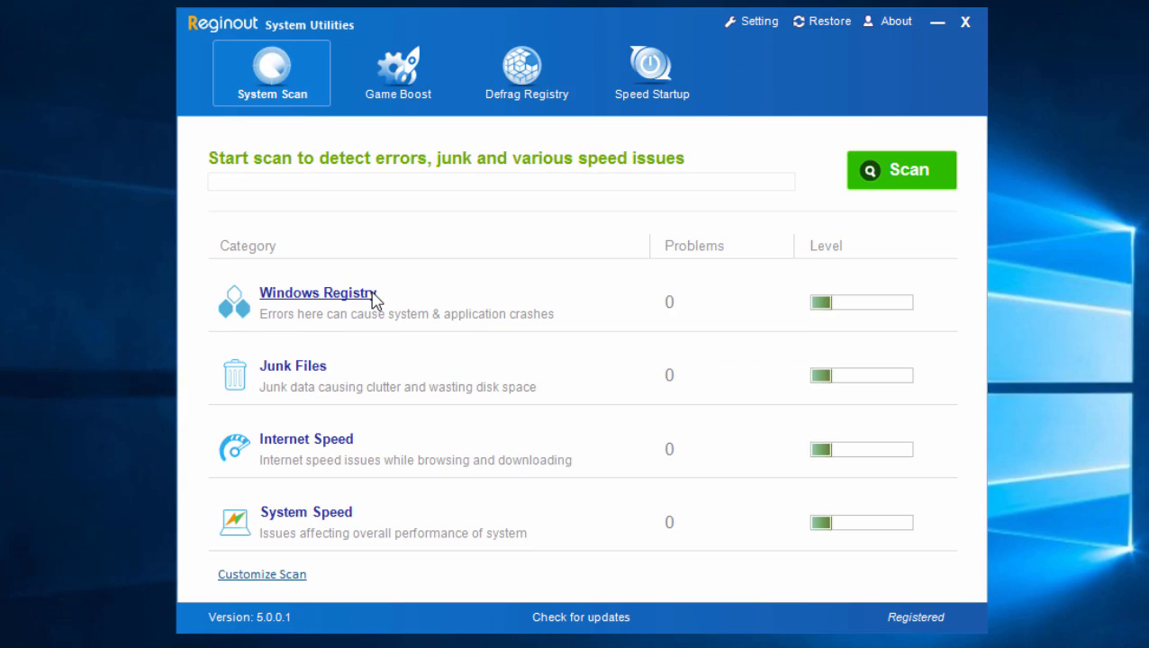
Run the System Scan, finding 35 registry, 311.55 MB junk, 27 internet and 21 speed issues.
{"action": "left_click", "coordinate": [900, 169]}
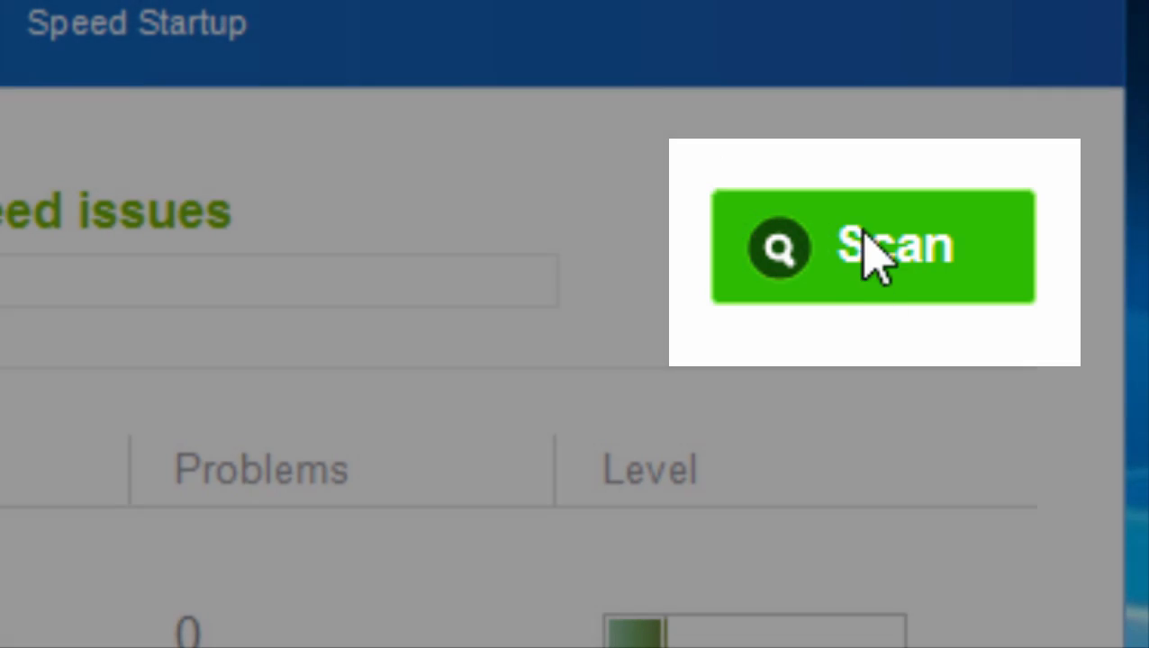
{"action": "left_click", "coordinate": [871, 247]}
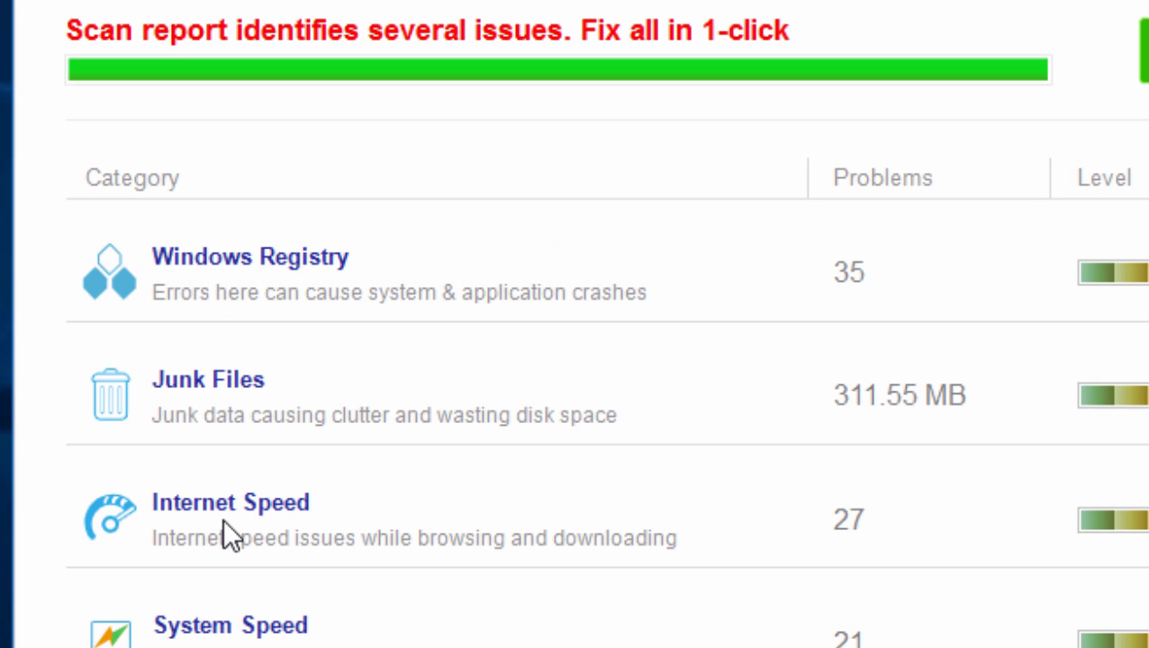
{"action": "left_click", "coordinate": [229, 502]}
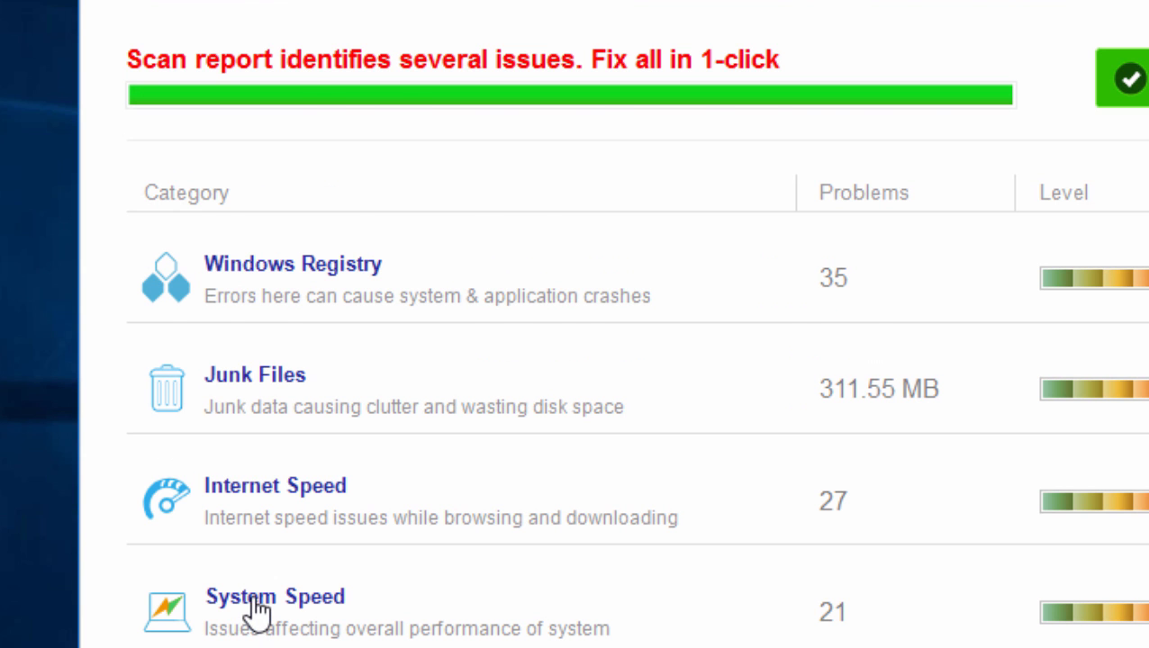
{"action": "left_click", "coordinate": [274, 597]}
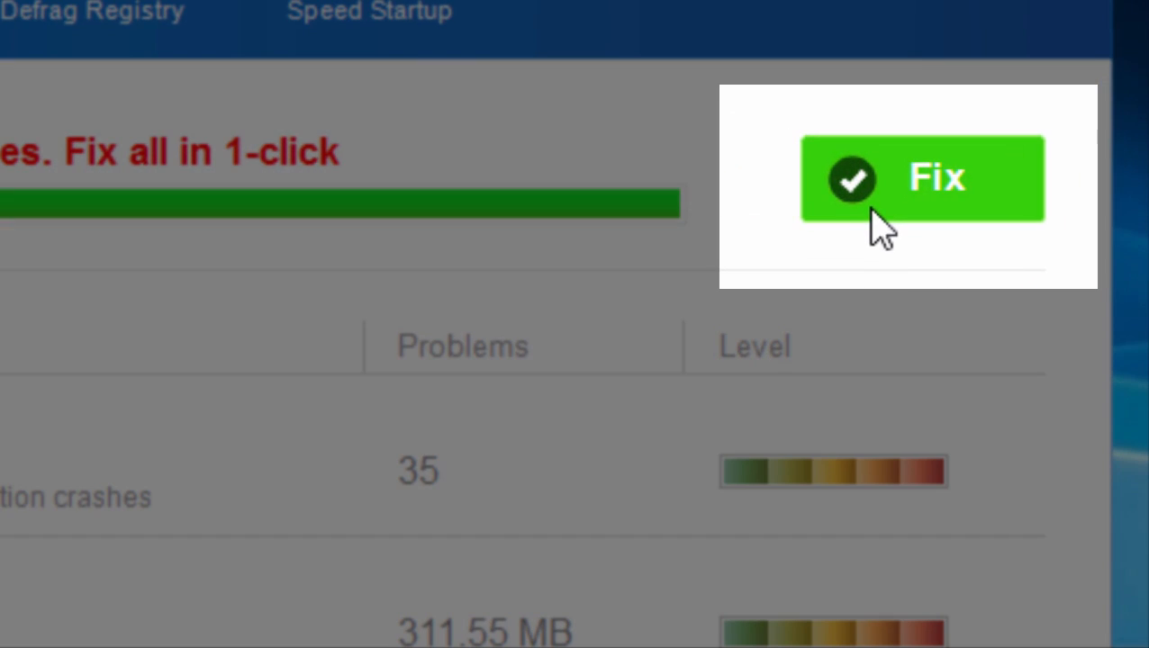
Fix all detected problems so every category returns to zero.
{"action": "left_click", "coordinate": [922, 178]}
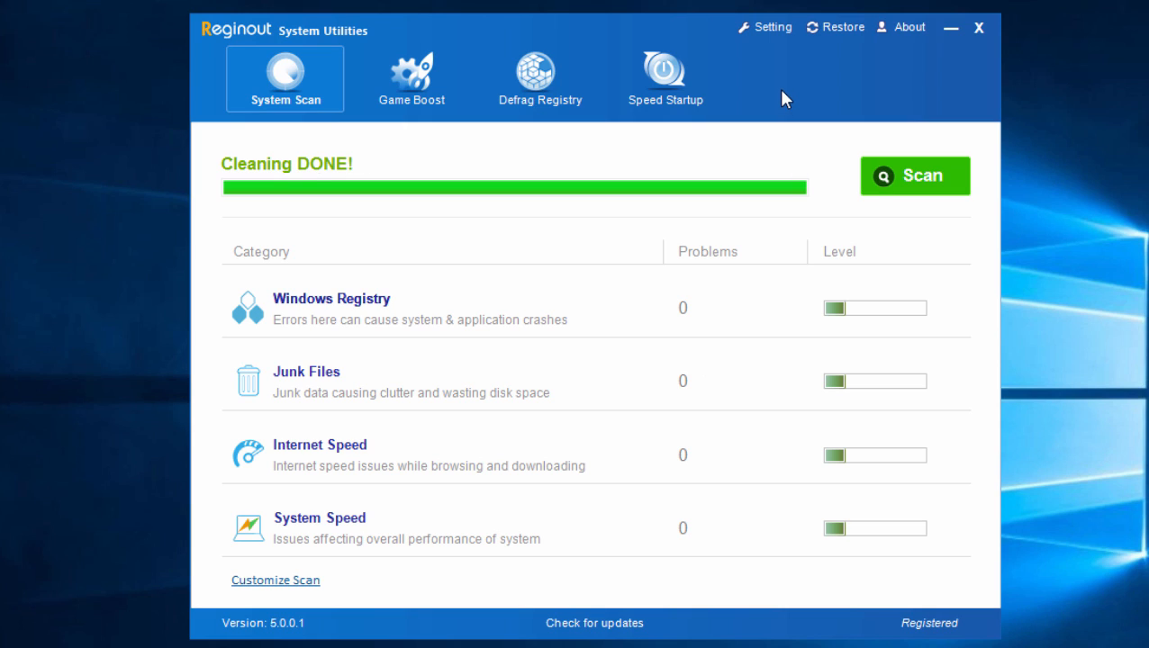
{"action": "mouse_move", "coordinate": [651, 245]}
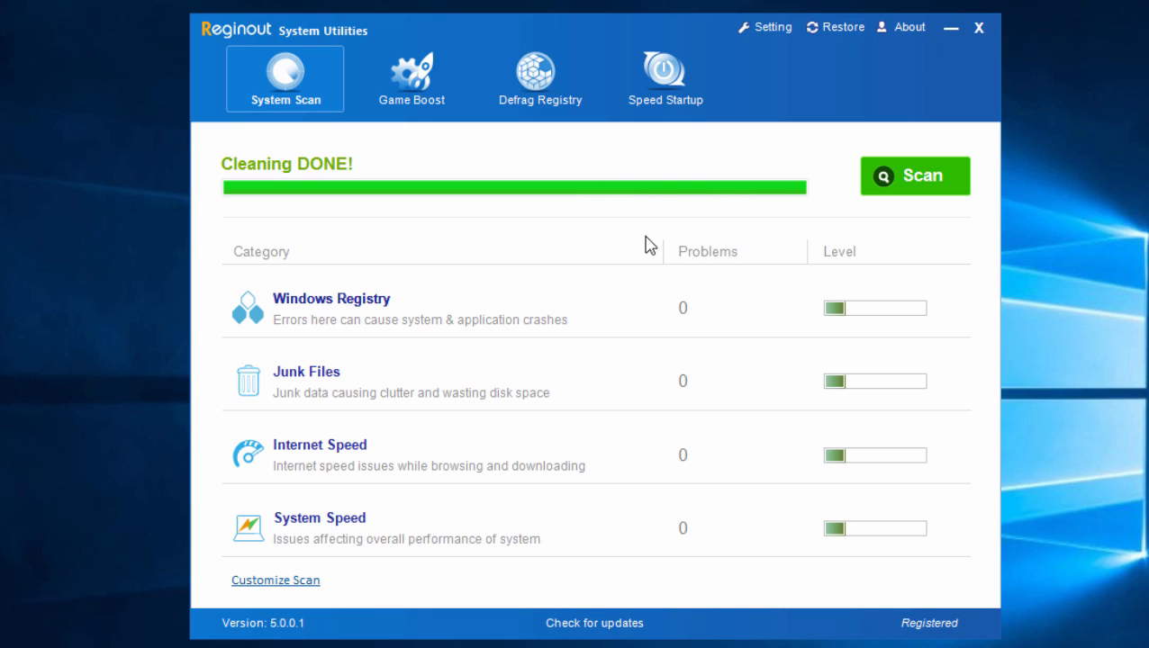
{"action": "mouse_move", "coordinate": [371, 274]}
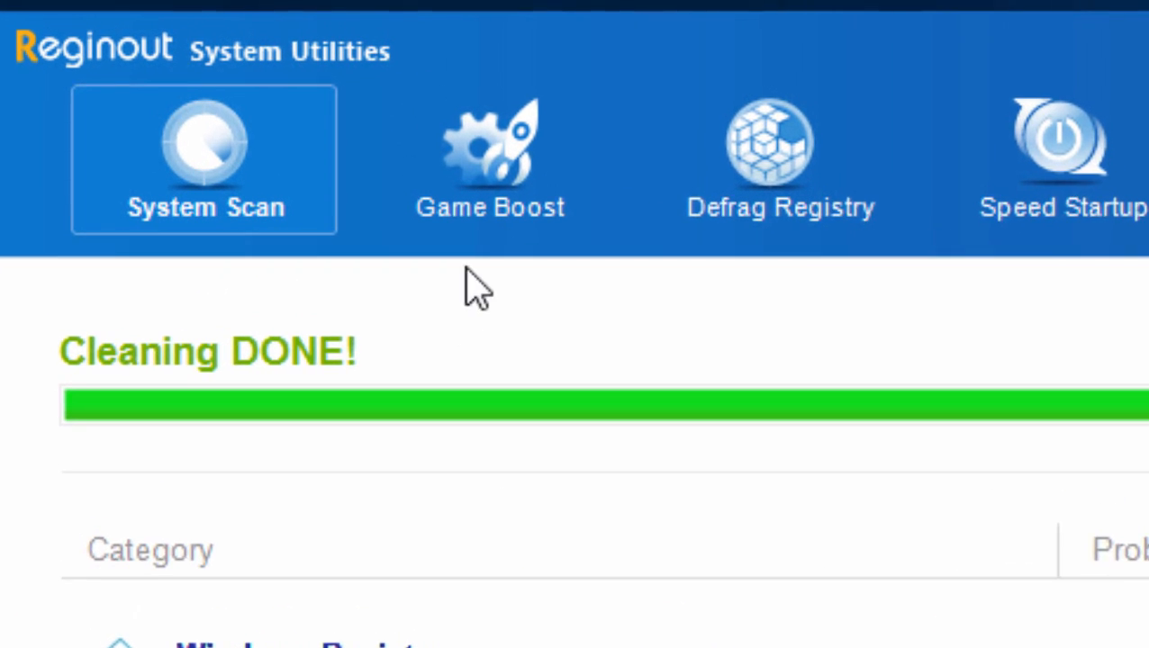
Switch the Game Boost toggle to ON.
{"action": "left_click", "coordinate": [490, 162]}
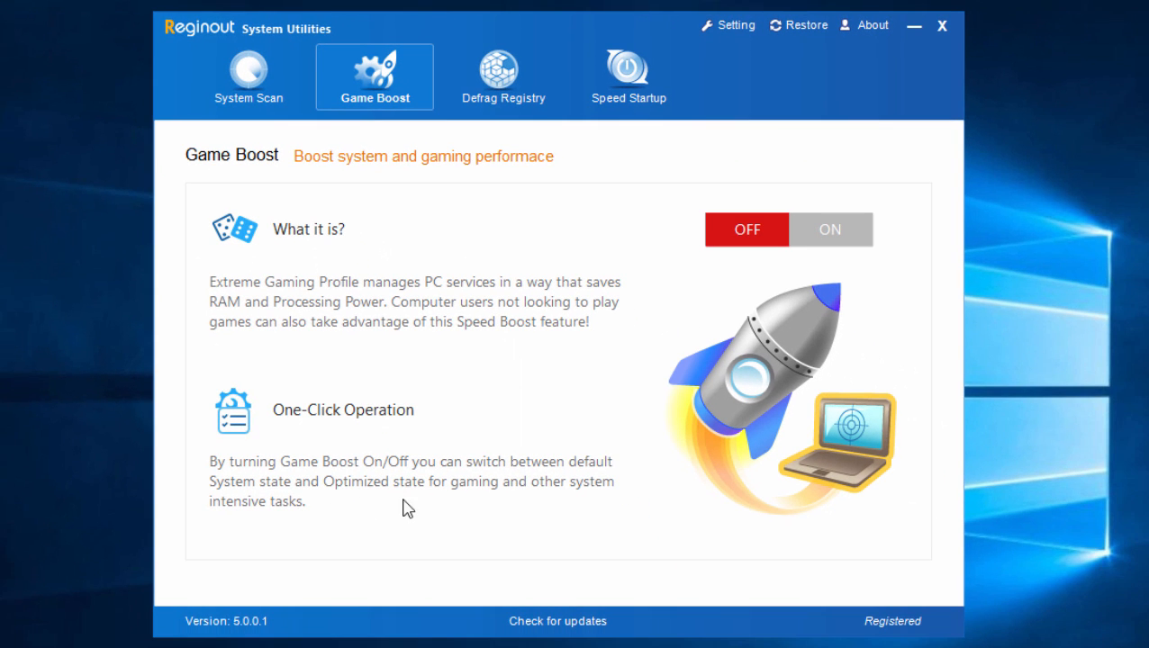
{"action": "left_click", "coordinate": [828, 230]}
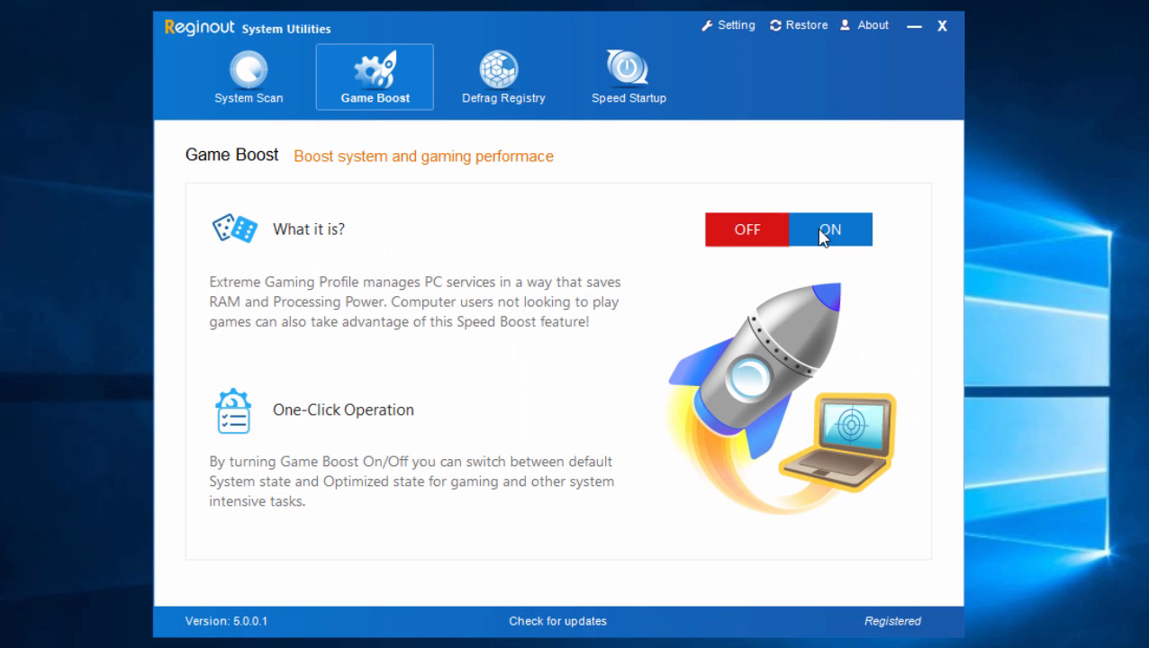
{"action": "left_click", "coordinate": [828, 229]}
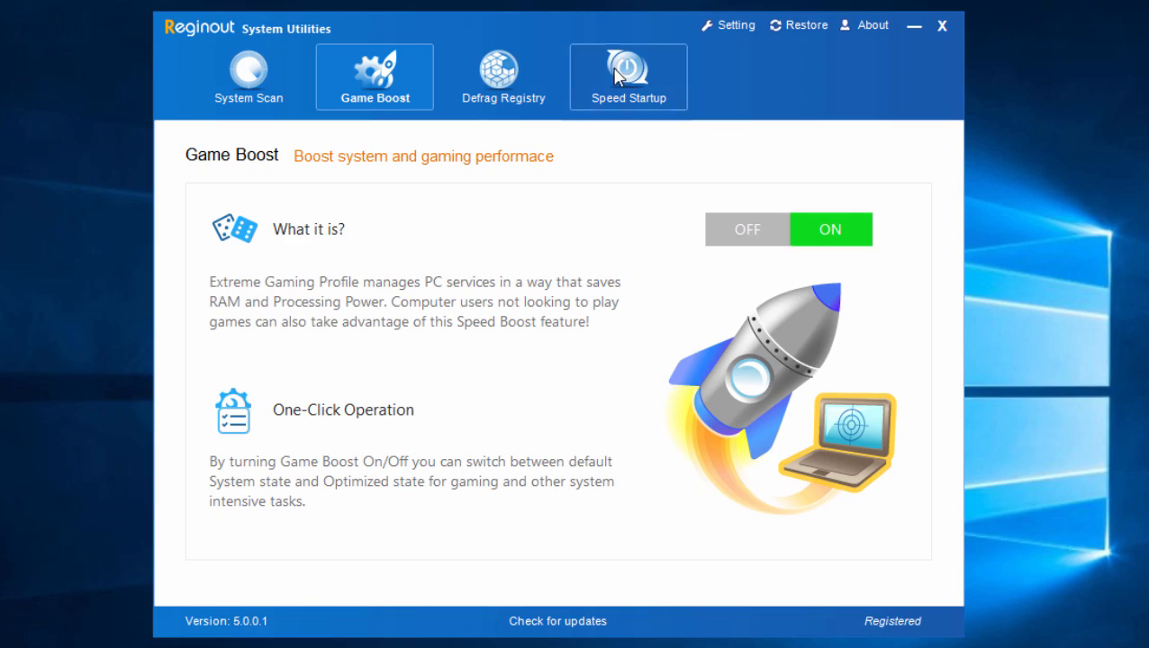
On Speed Startup, turn iTunesHelper off and remove iTunesHelper and Amazon Music from the list.
{"action": "left_click", "coordinate": [628, 76]}
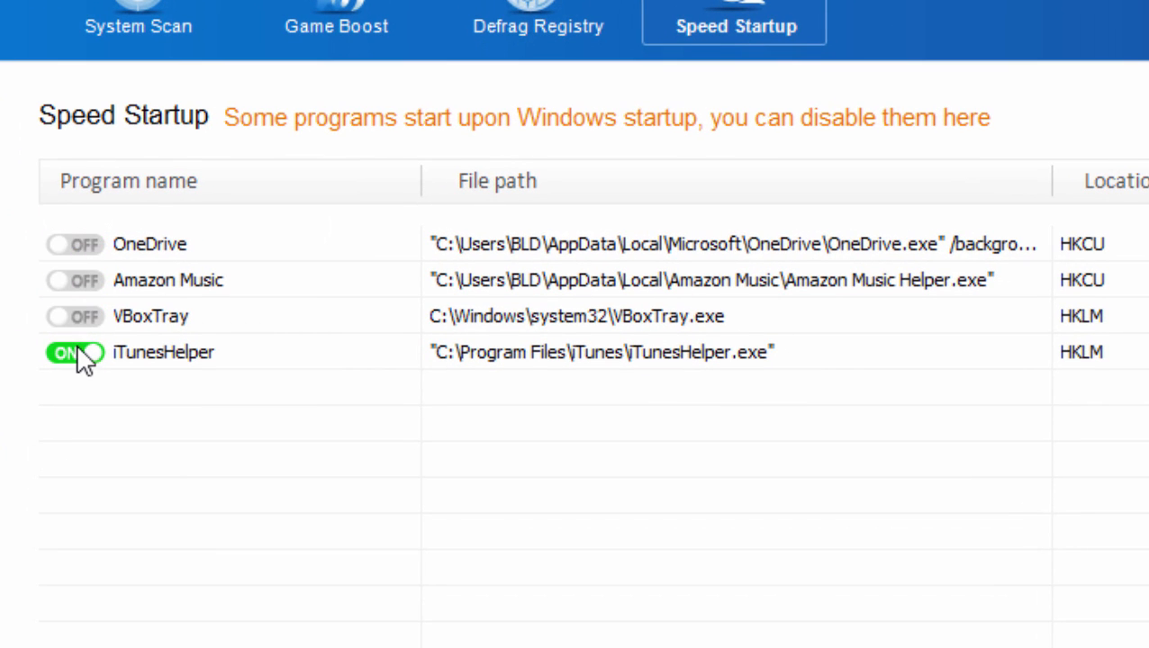
{"action": "left_click", "coordinate": [76, 351]}
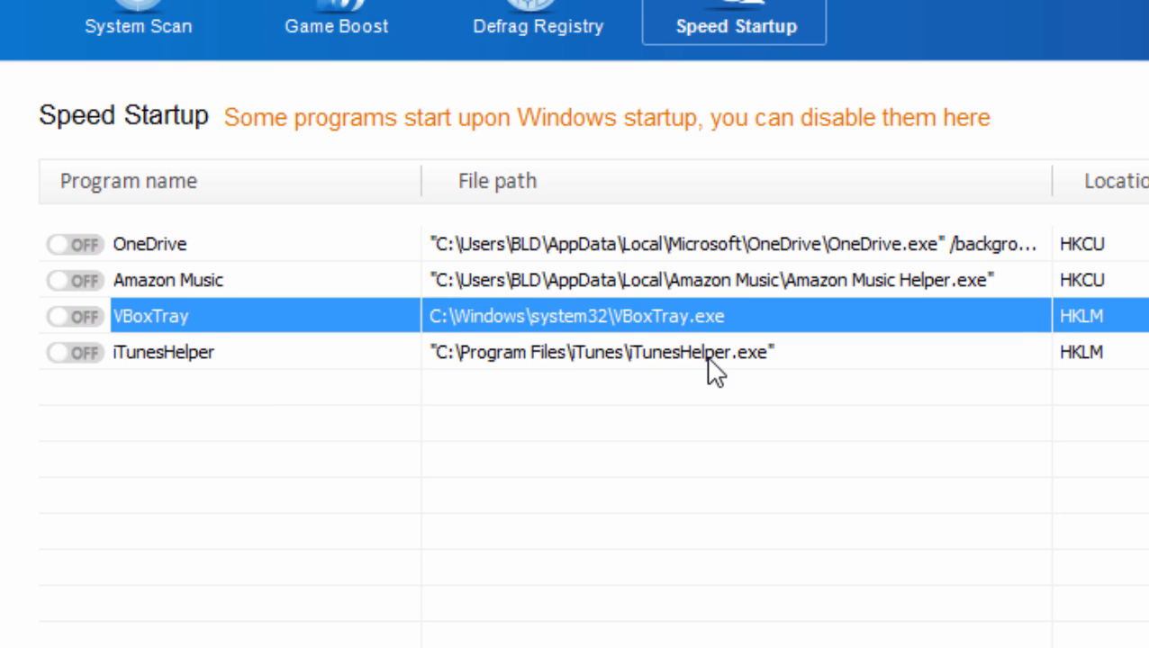
{"action": "left_click", "coordinate": [165, 351]}
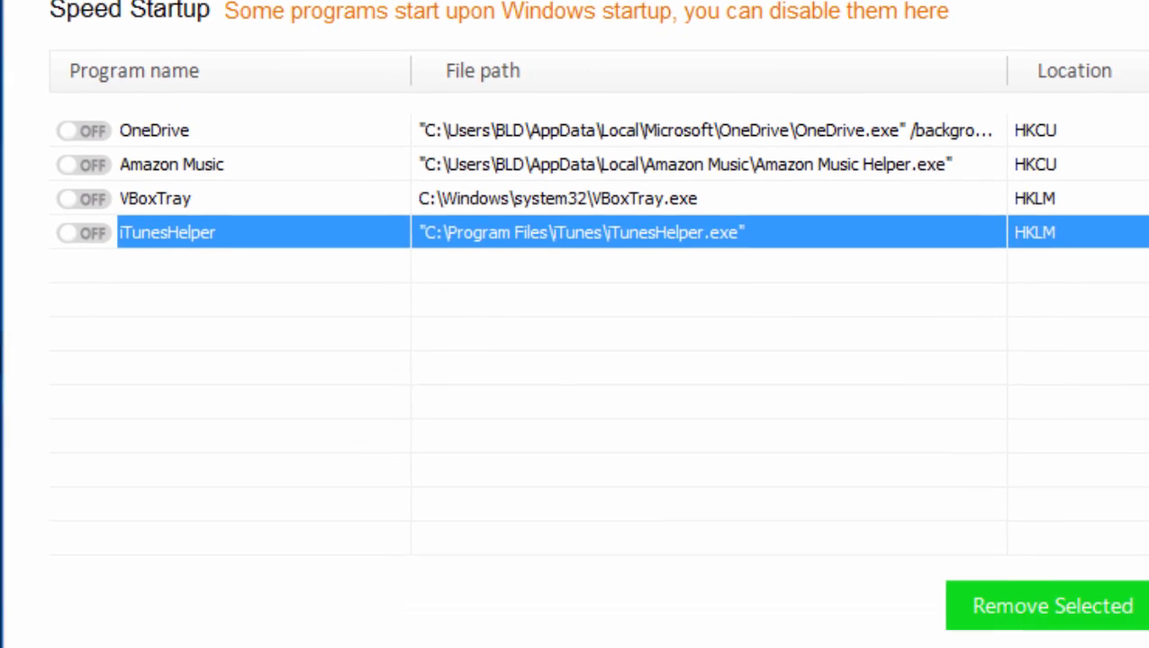
{"action": "left_click", "coordinate": [1052, 605]}
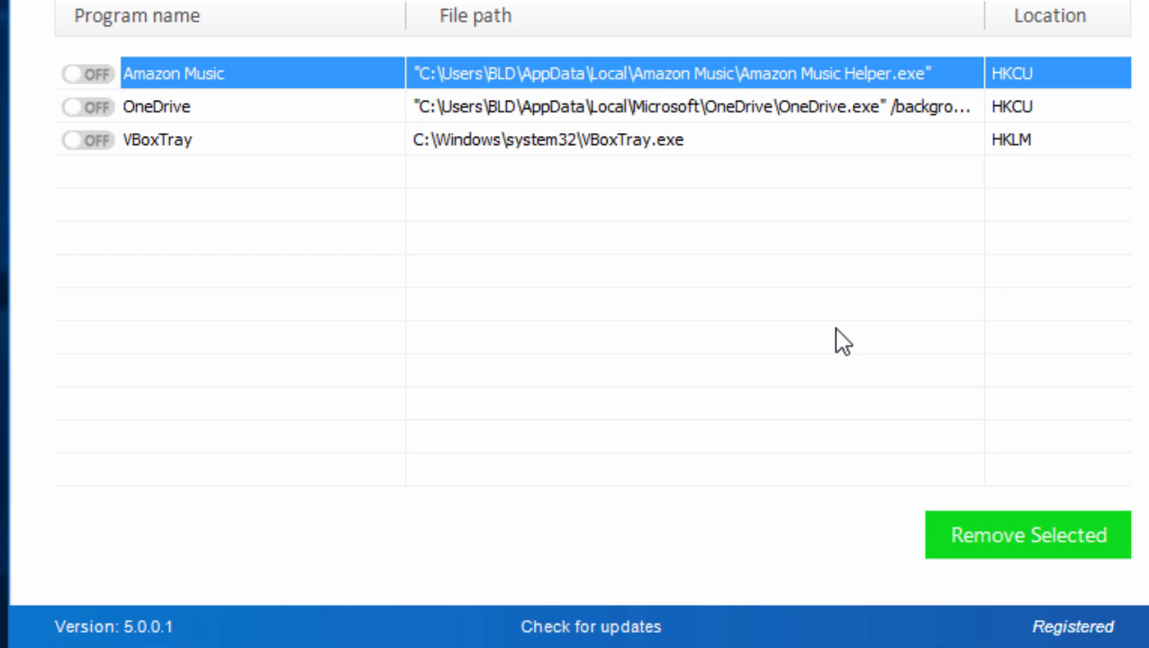
{"action": "left_click", "coordinate": [1026, 534]}
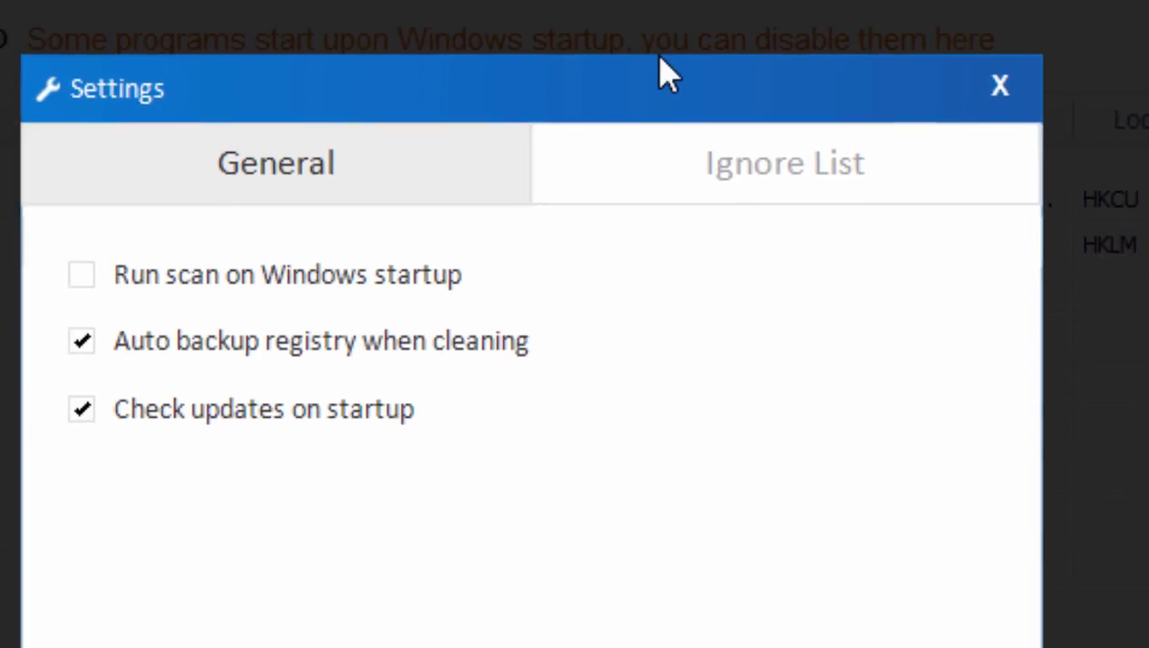
Review the General and Ignore List settings, close Settings and quit RegInOut.
{"action": "left_click", "coordinate": [784, 162]}
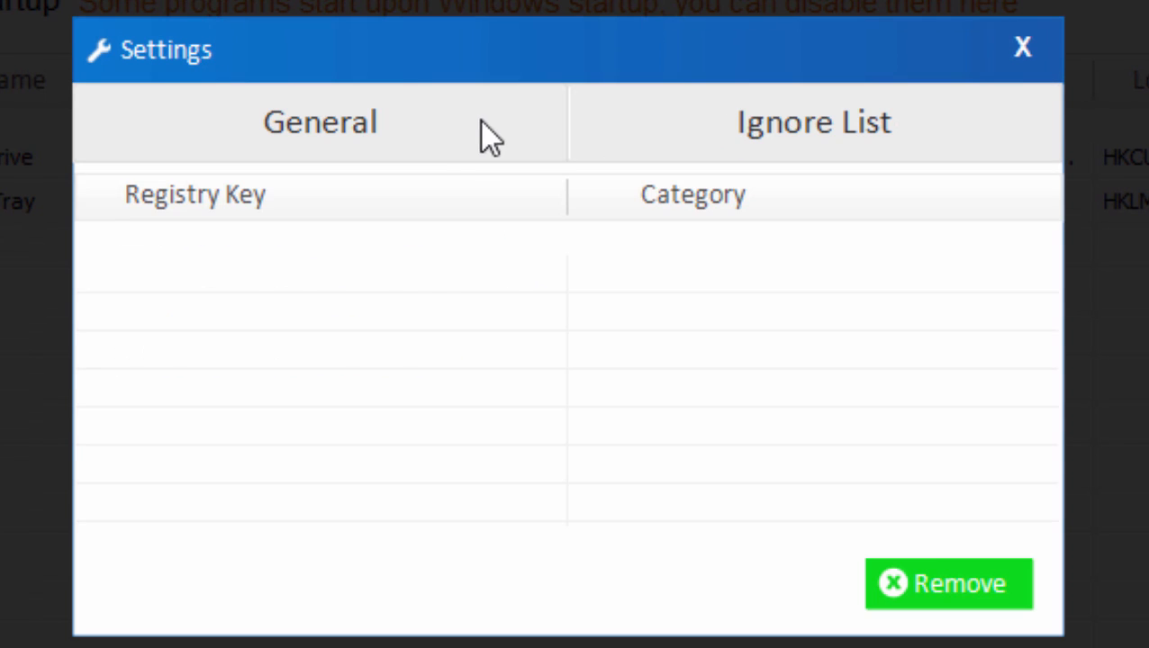
{"action": "left_click", "coordinate": [318, 123]}
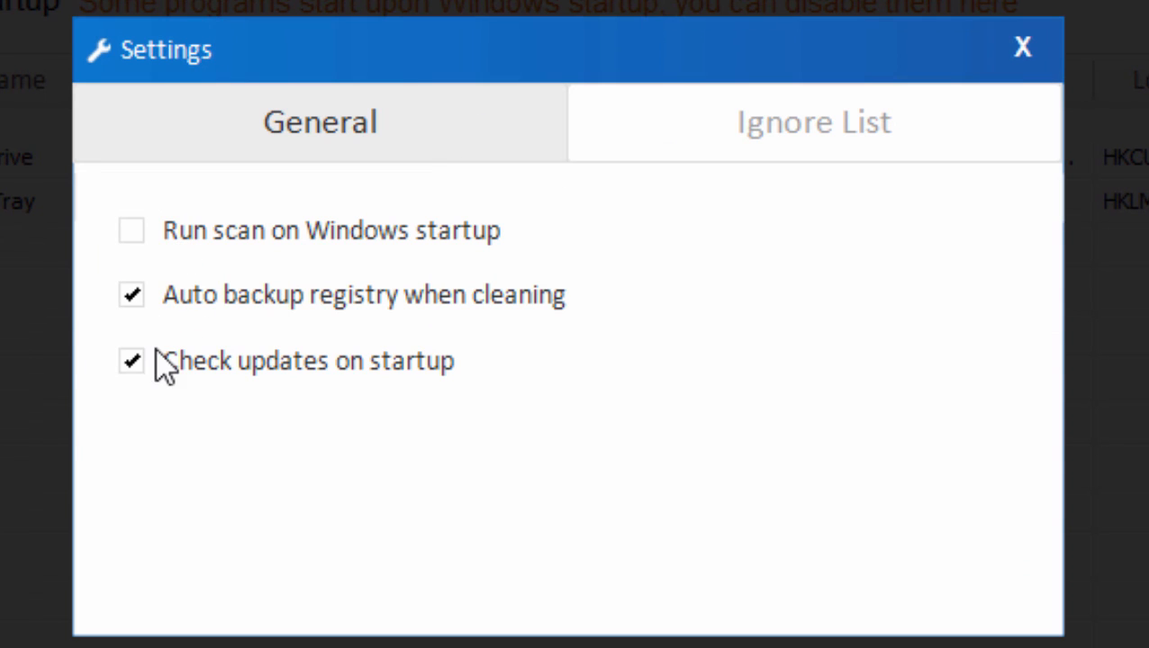
{"action": "left_click", "coordinate": [810, 122]}
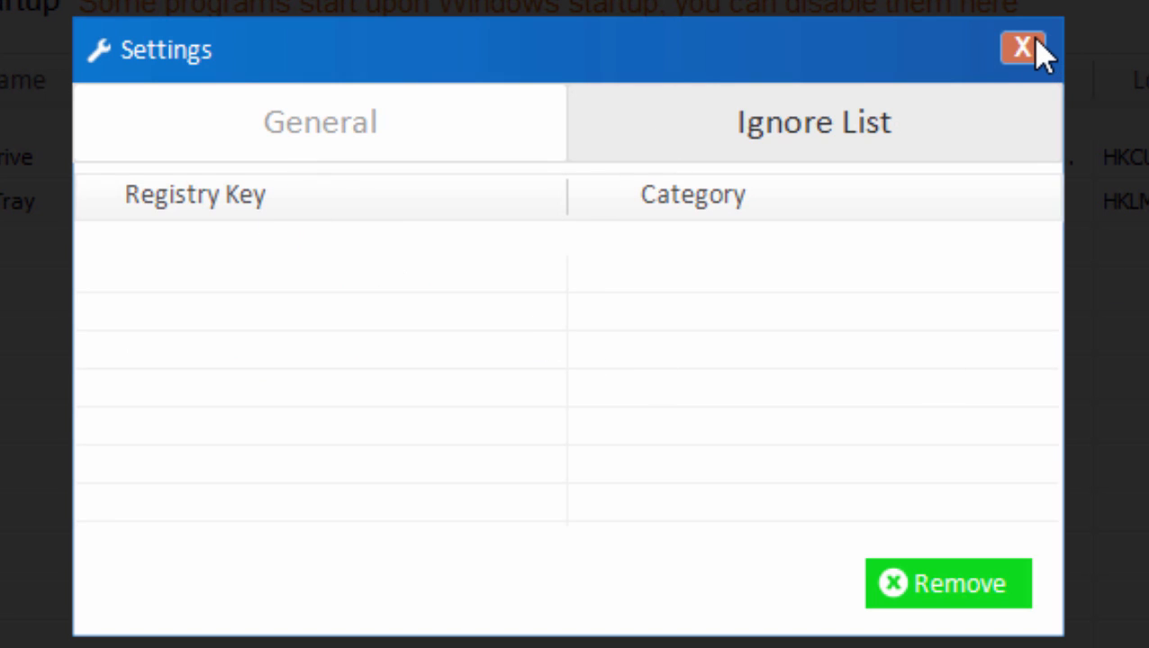
{"action": "left_click", "coordinate": [1020, 50]}
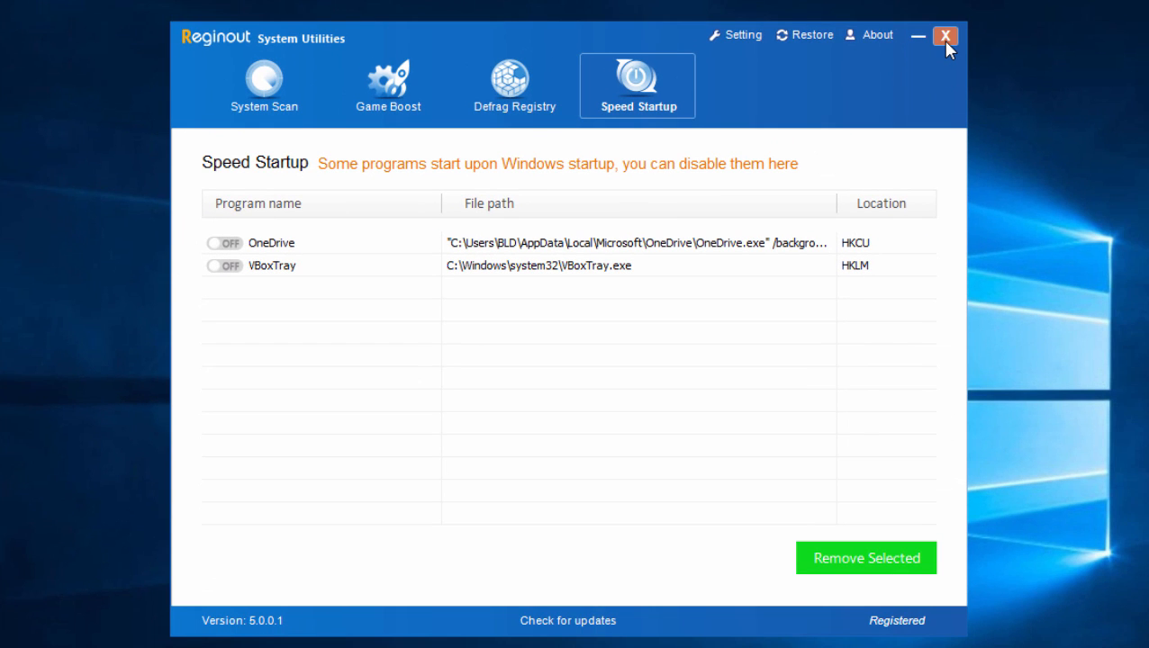
{"action": "left_click", "coordinate": [945, 36]}
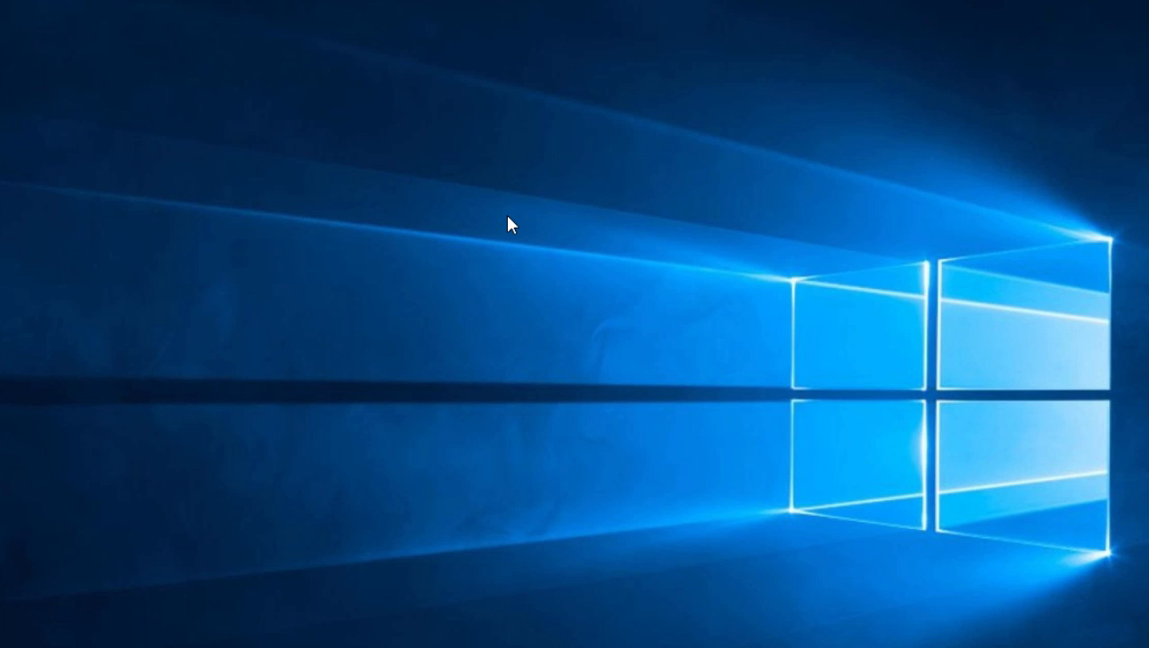